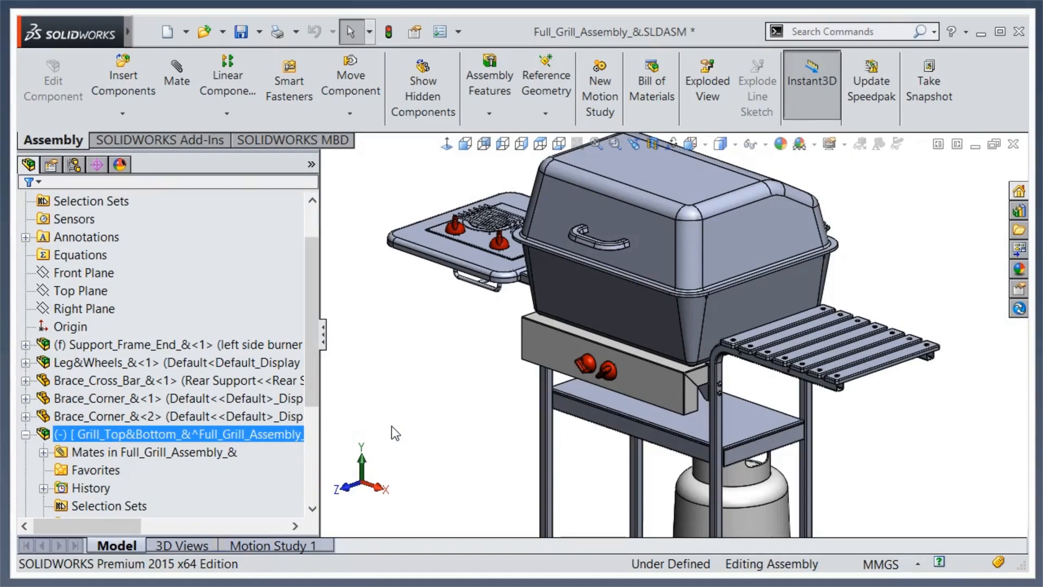
mouse_move(426, 411)
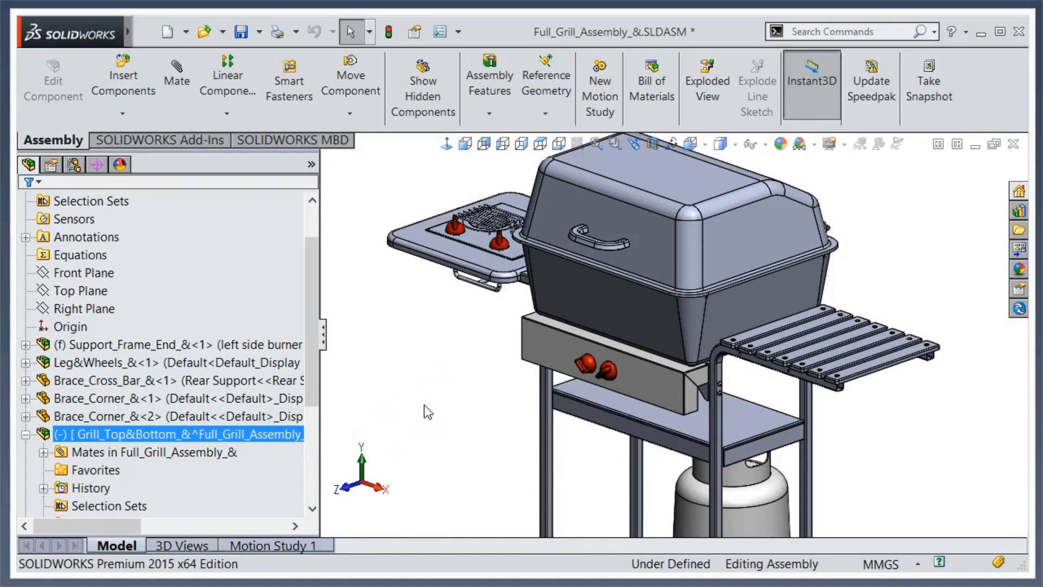
mouse_move(430, 413)
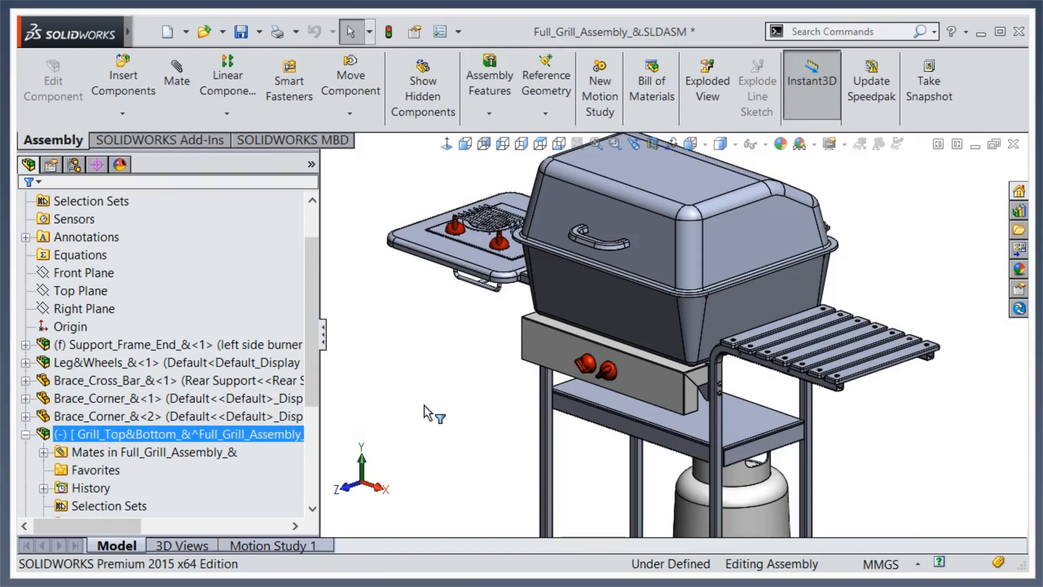
mouse_move(427, 411)
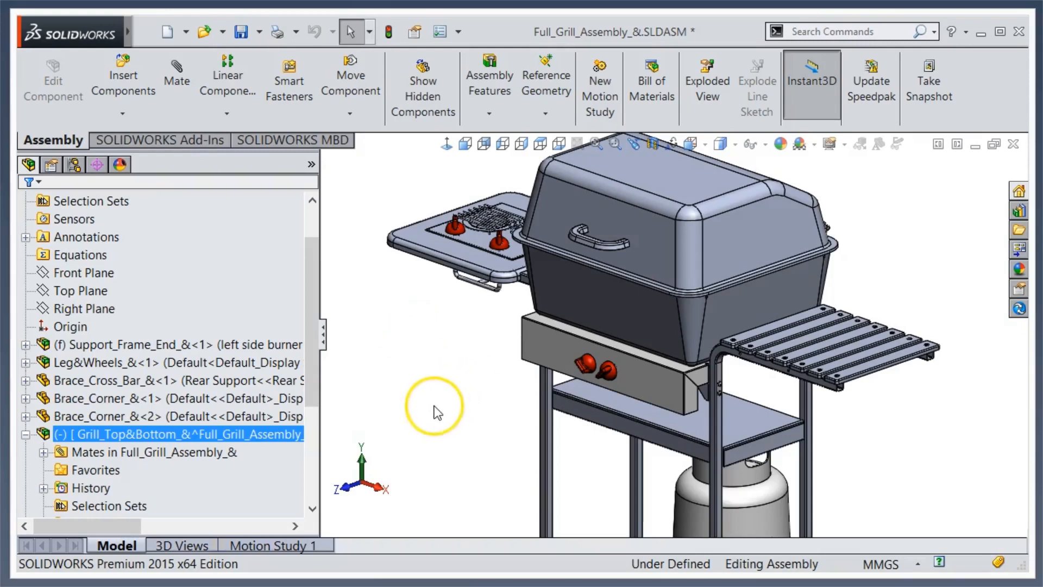
mouse_move(440, 416)
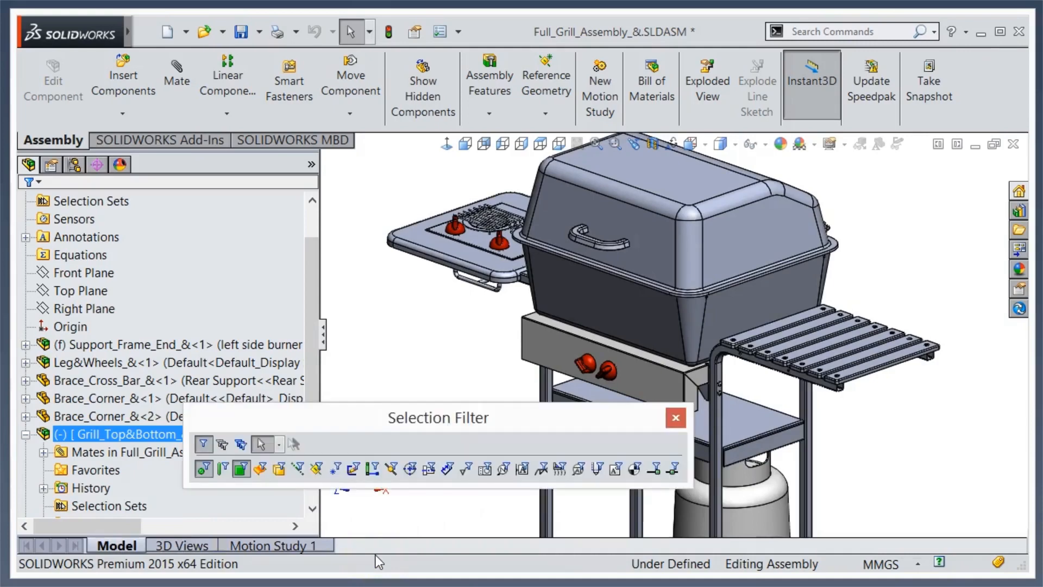
mouse_move(405, 507)
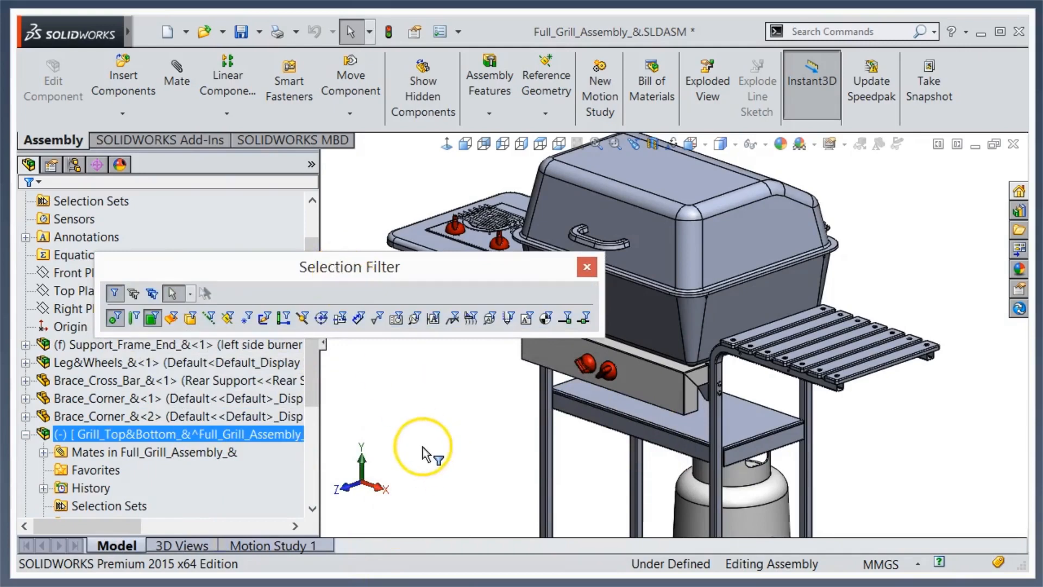
mouse_move(428, 424)
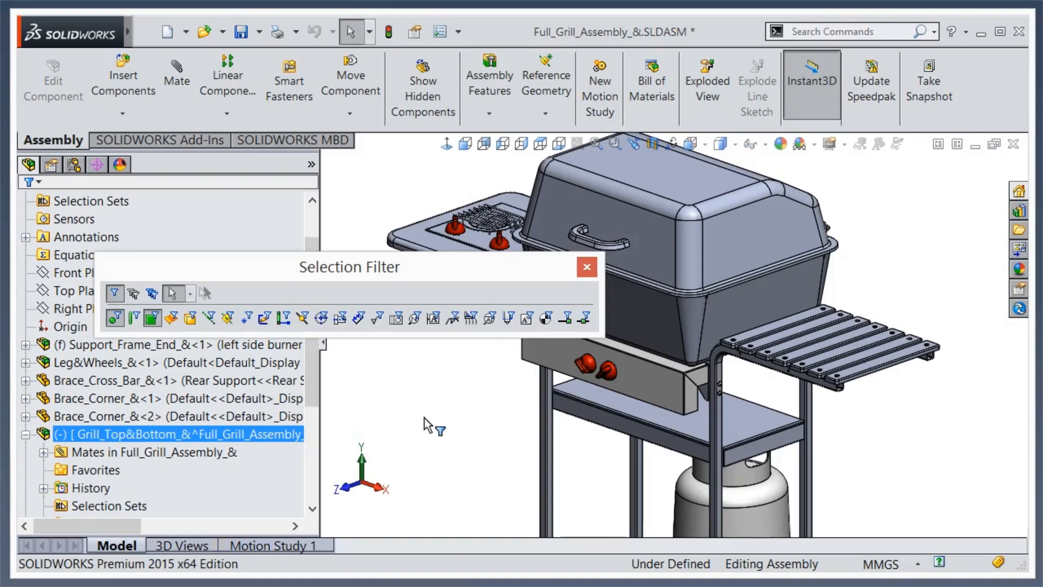
Step: Select the Leg&Wheels component in the assembly tree with the face/vertex/edge filter active
left_click(166, 363)
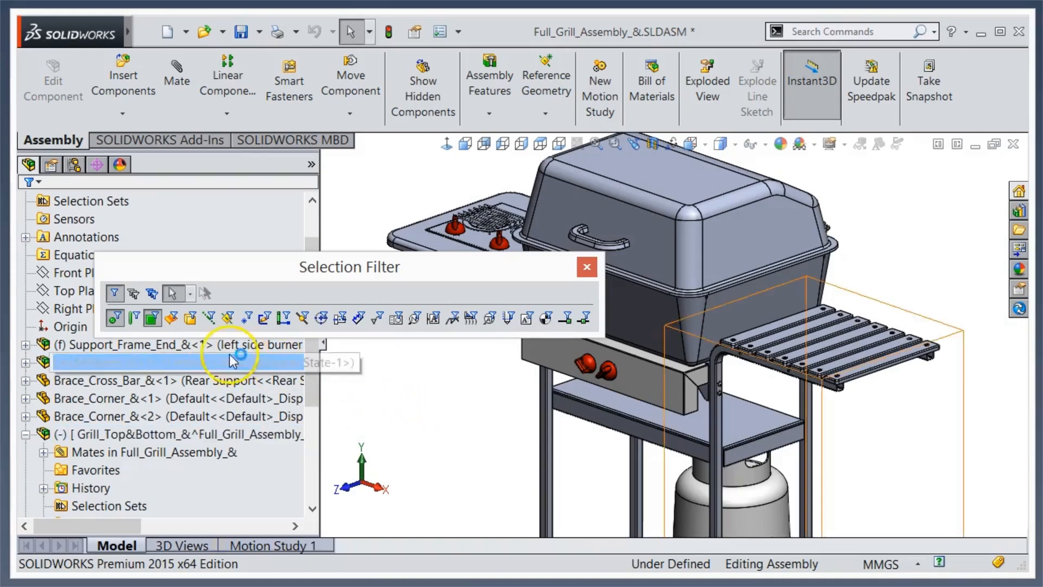
mouse_move(116, 318)
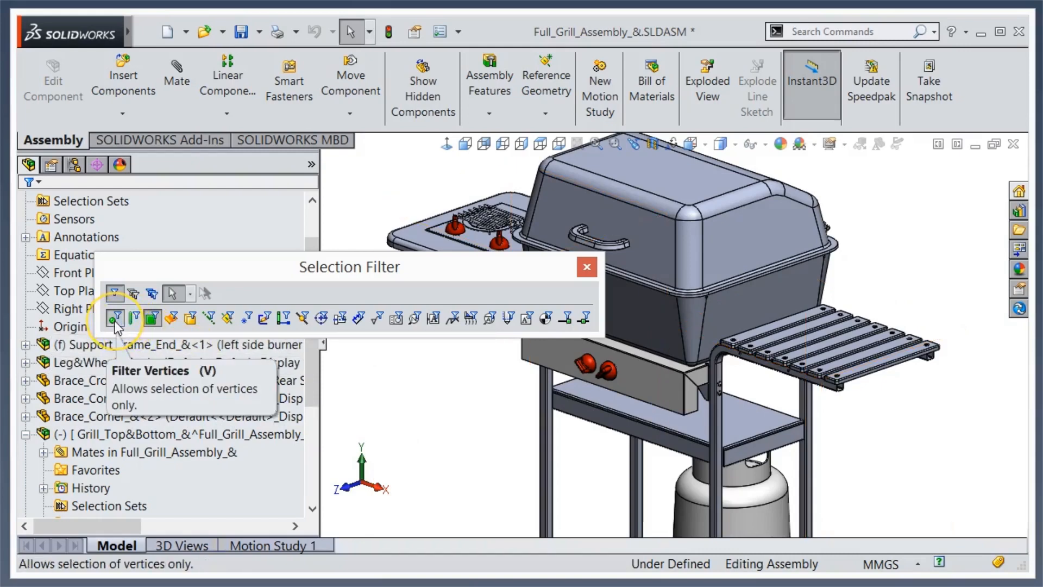
mouse_move(132, 317)
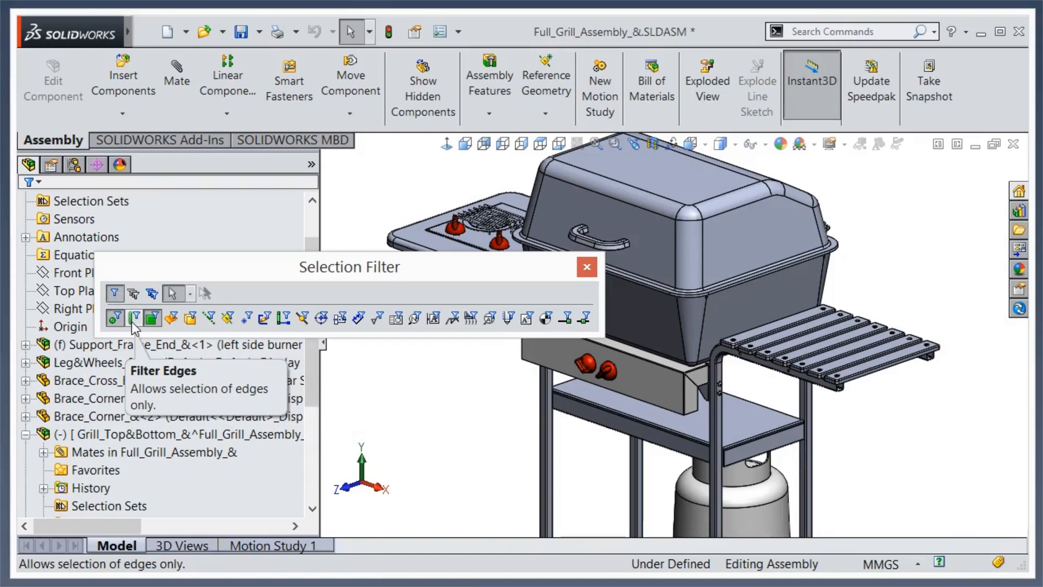
mouse_move(137, 327)
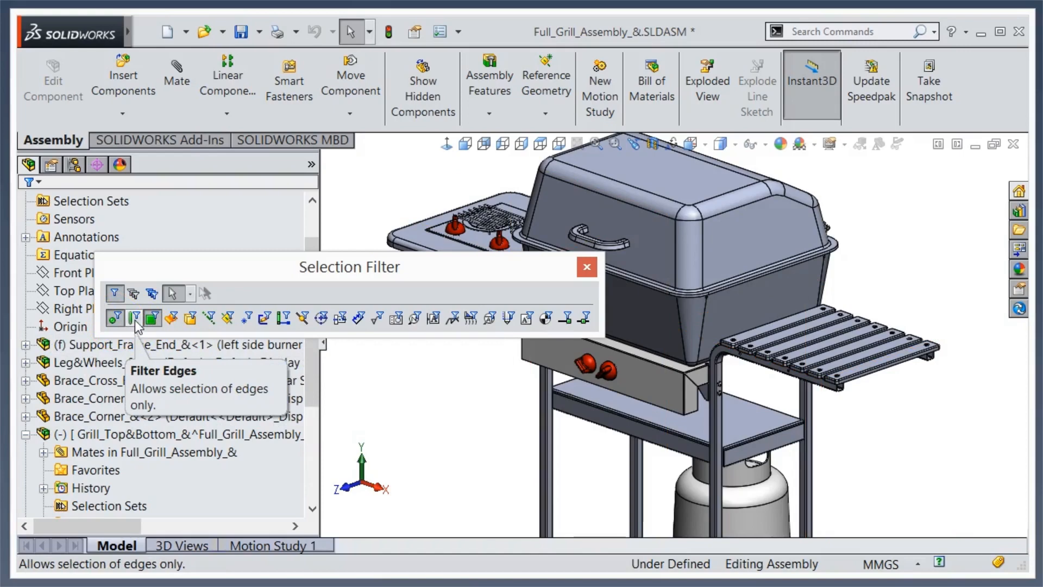
mouse_move(152, 324)
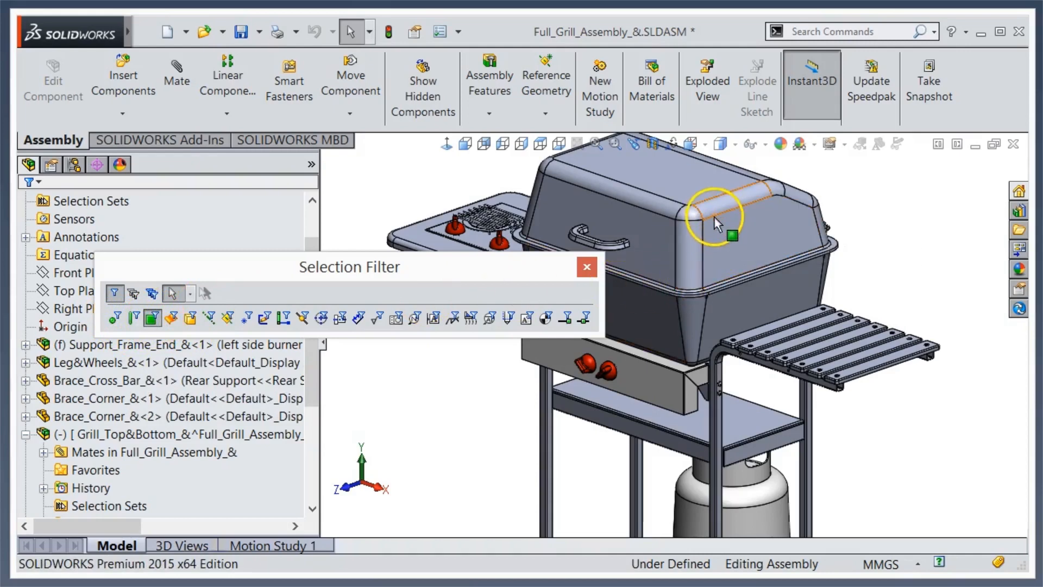
mouse_move(682, 223)
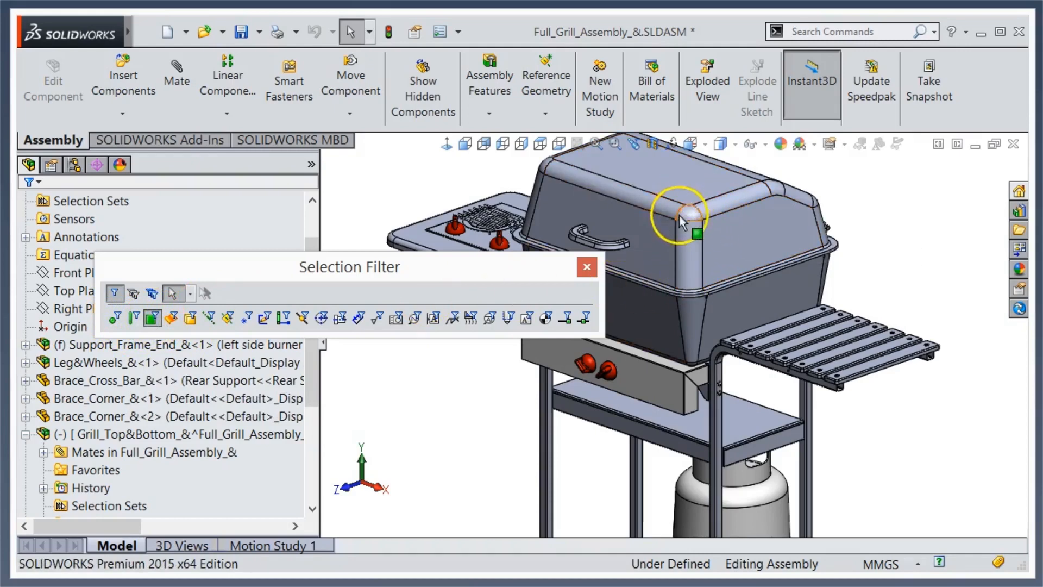
mouse_move(864, 379)
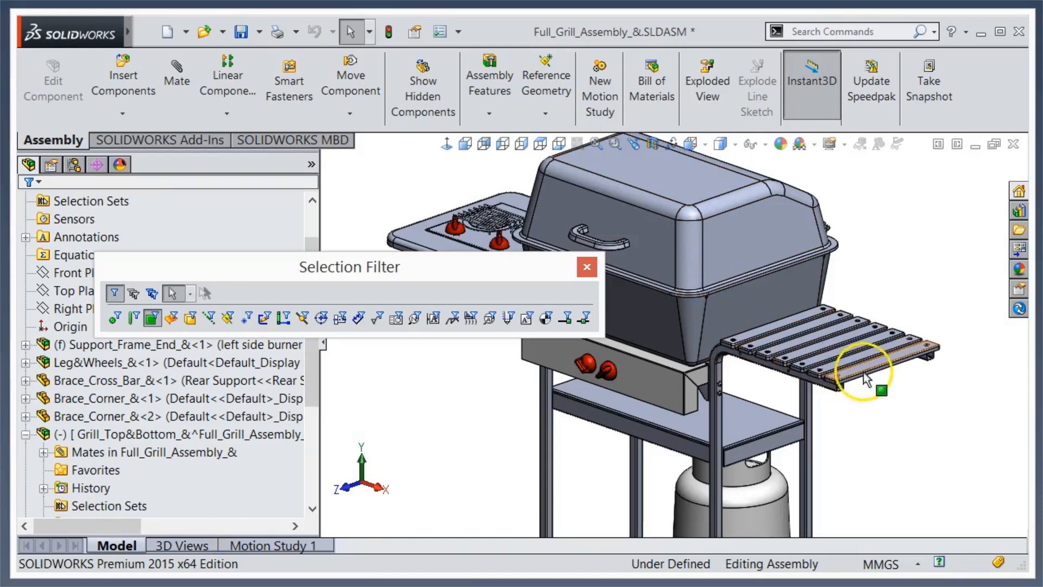
mouse_move(718, 452)
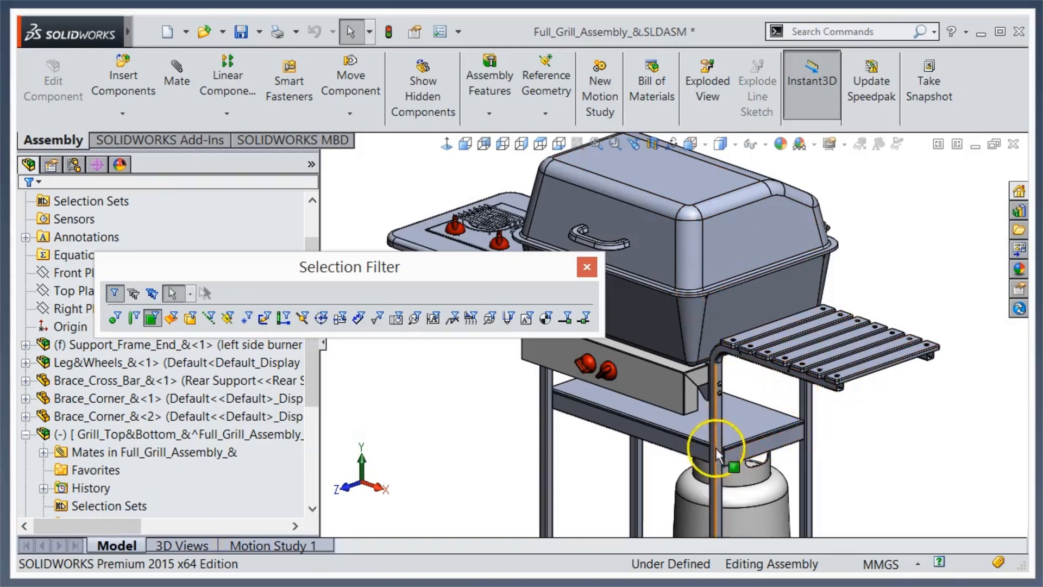
mouse_move(519, 366)
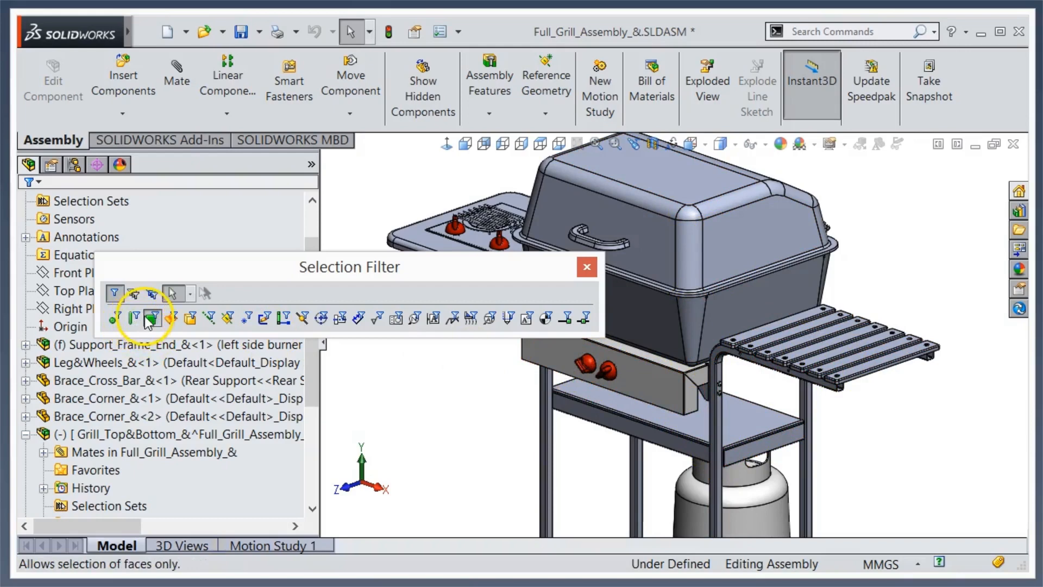
mouse_move(152, 319)
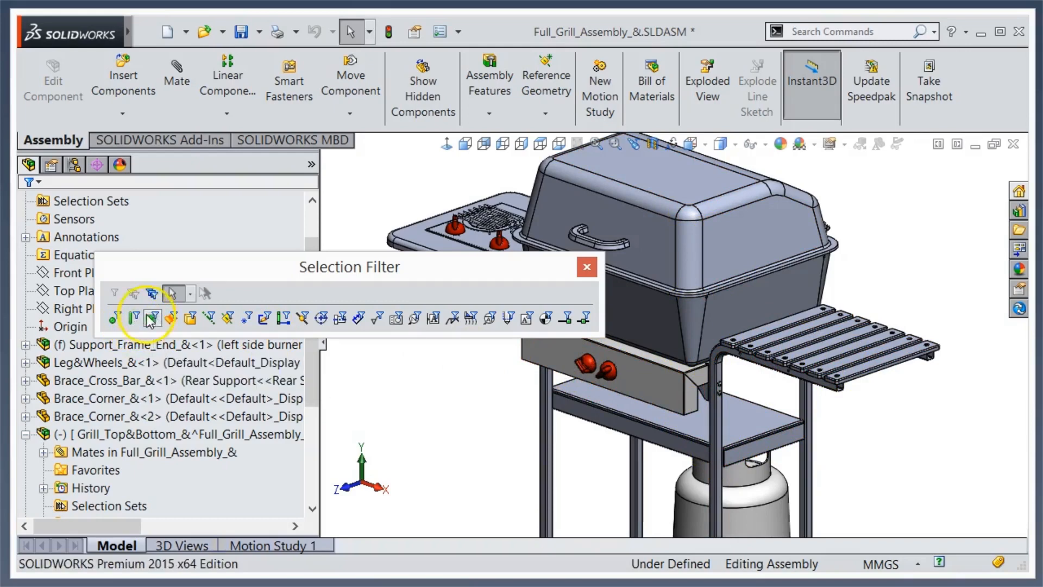
Step: Toggle the Selection Filter to pick vertices and edges only on the grill lid
left_click(115, 318)
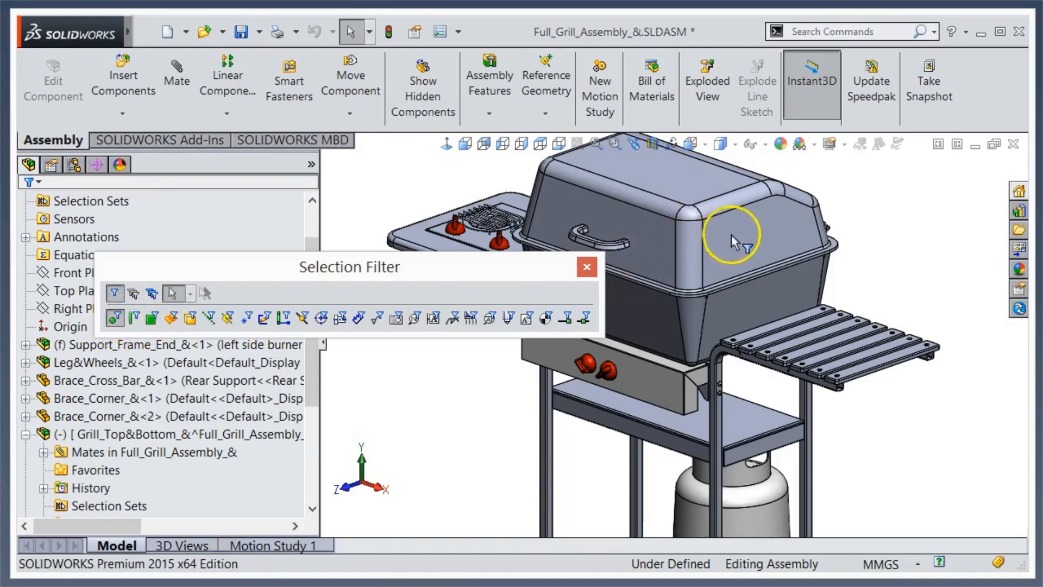
mouse_move(695, 216)
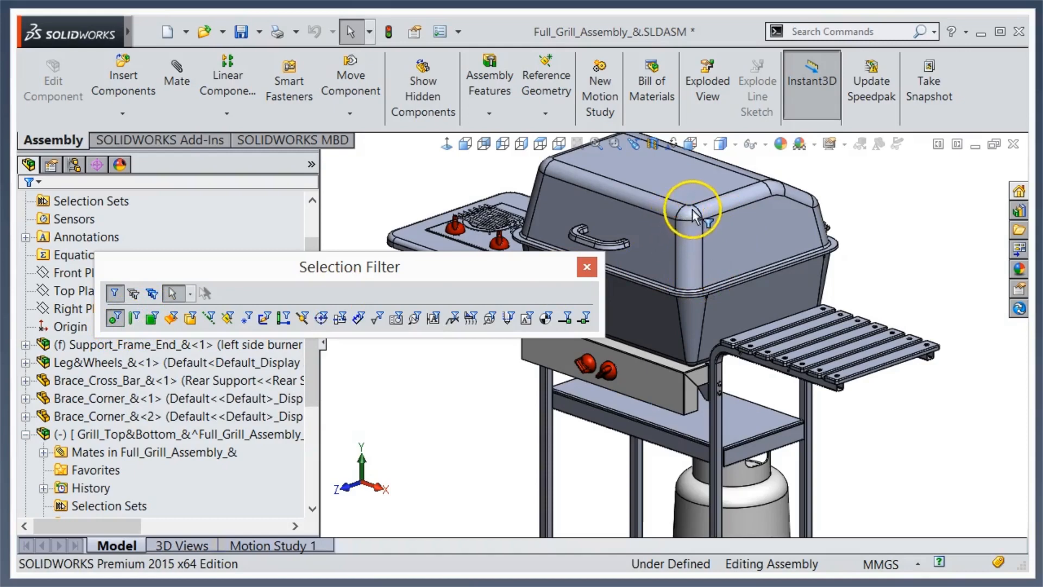
mouse_move(669, 186)
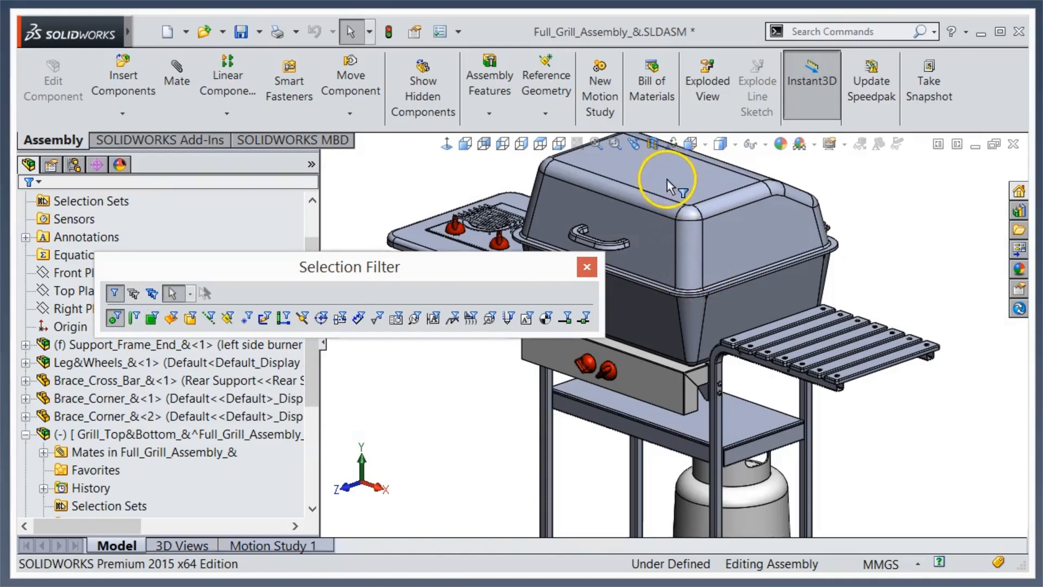
mouse_move(824, 316)
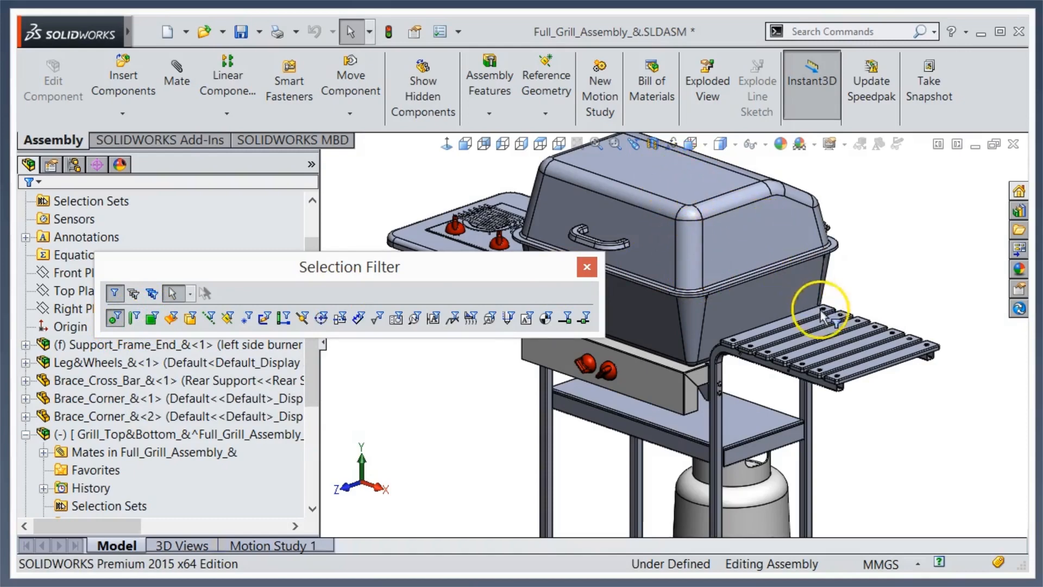
mouse_move(605, 386)
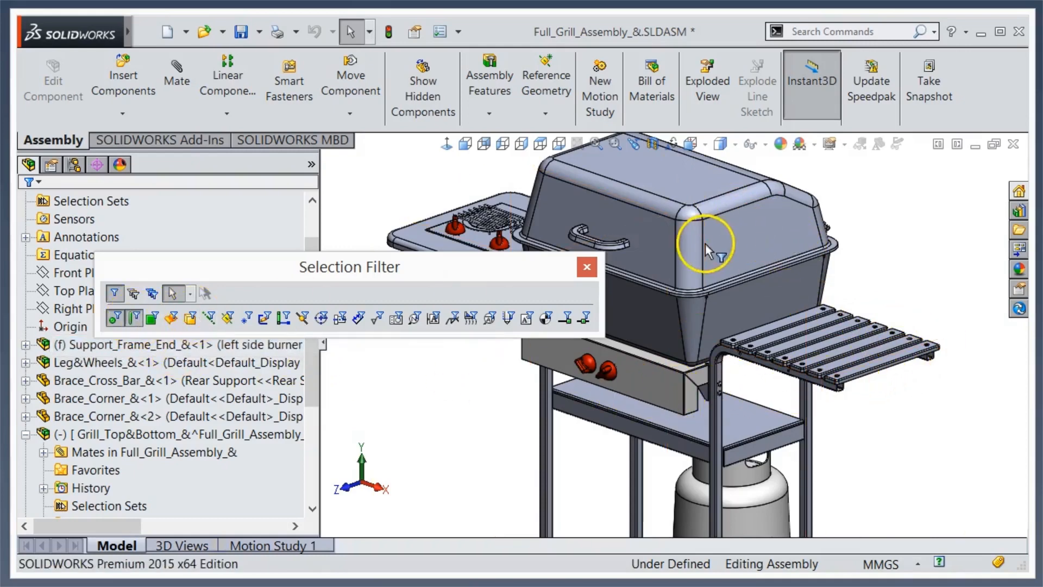
mouse_move(724, 213)
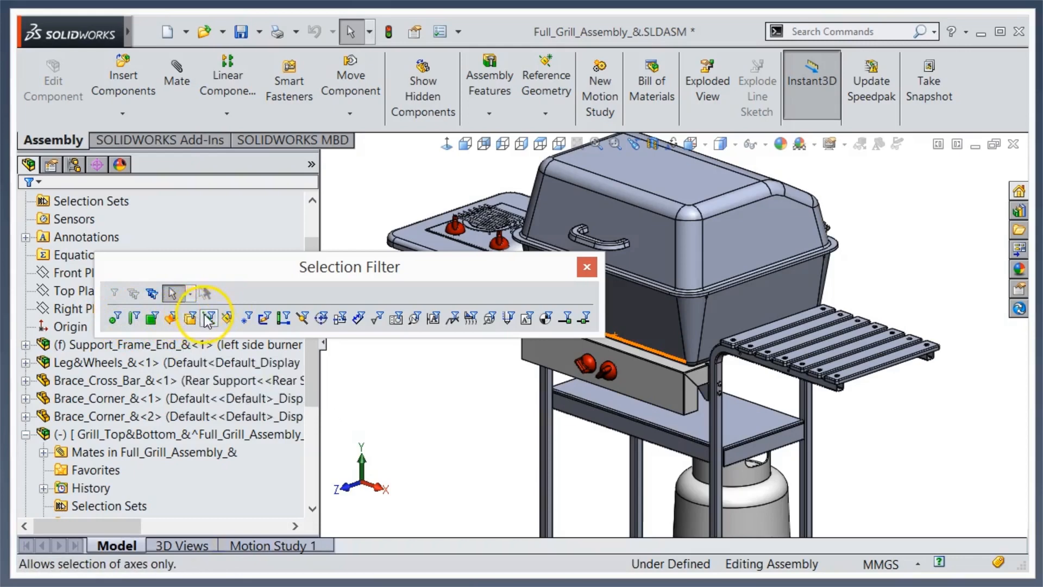
mouse_move(230, 319)
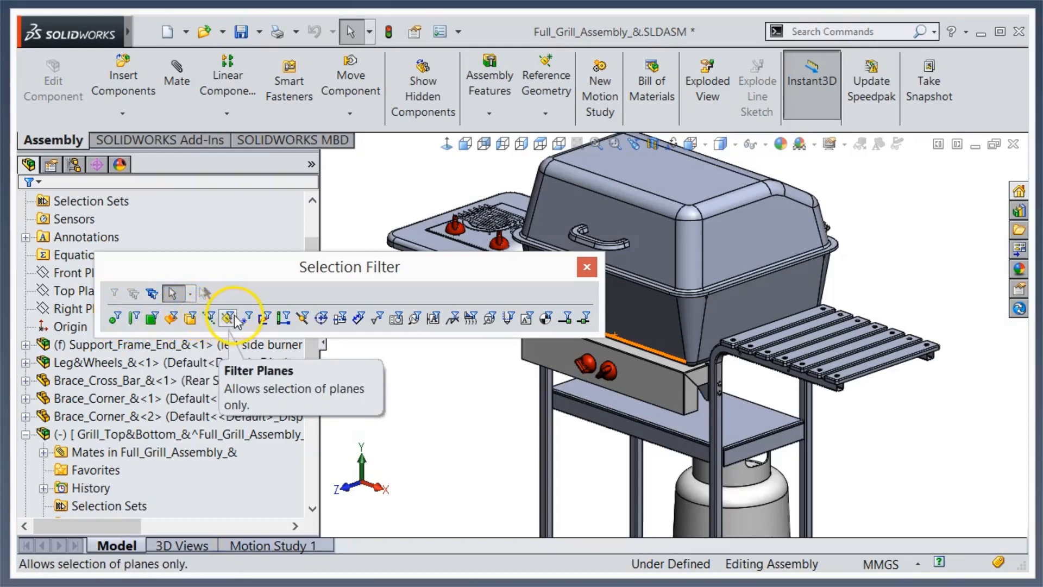
mouse_move(283, 319)
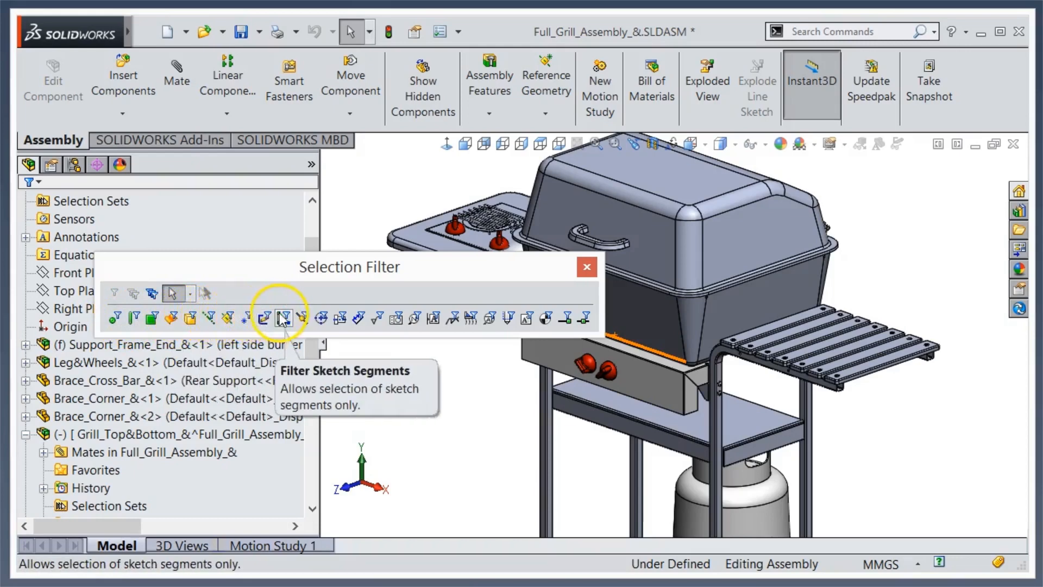
mouse_move(321, 319)
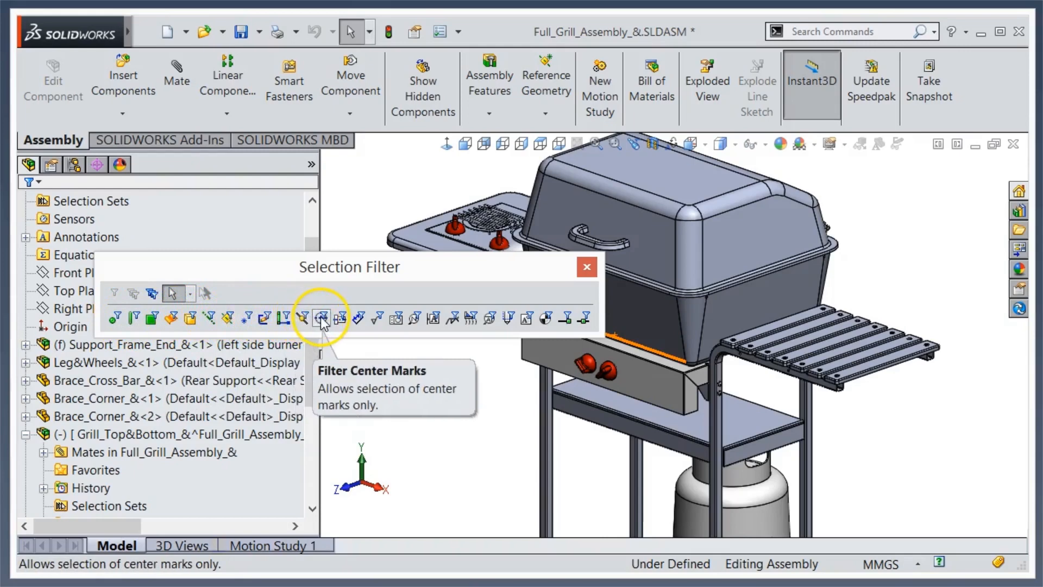
mouse_move(358, 317)
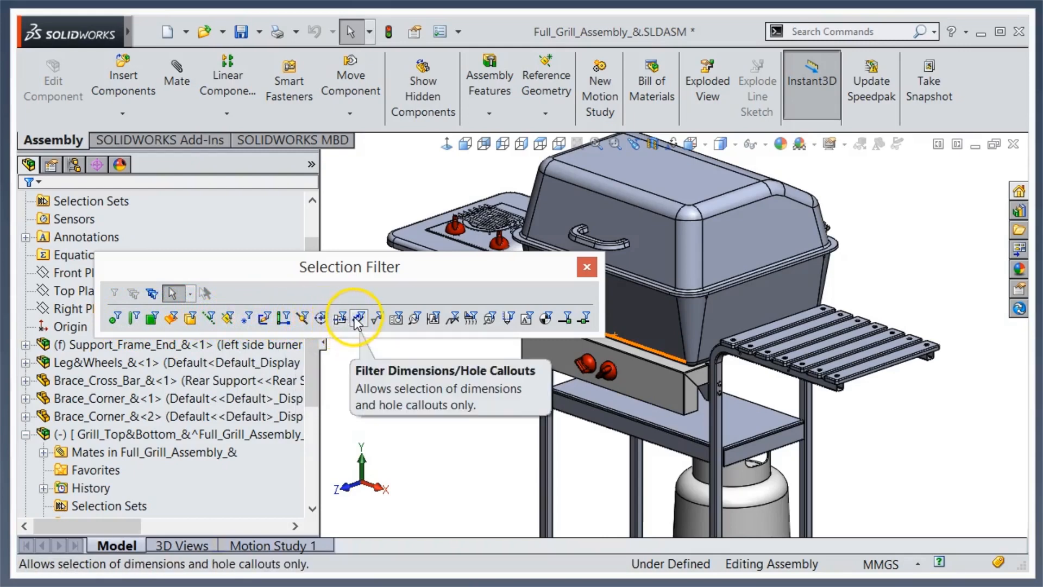
mouse_move(381, 318)
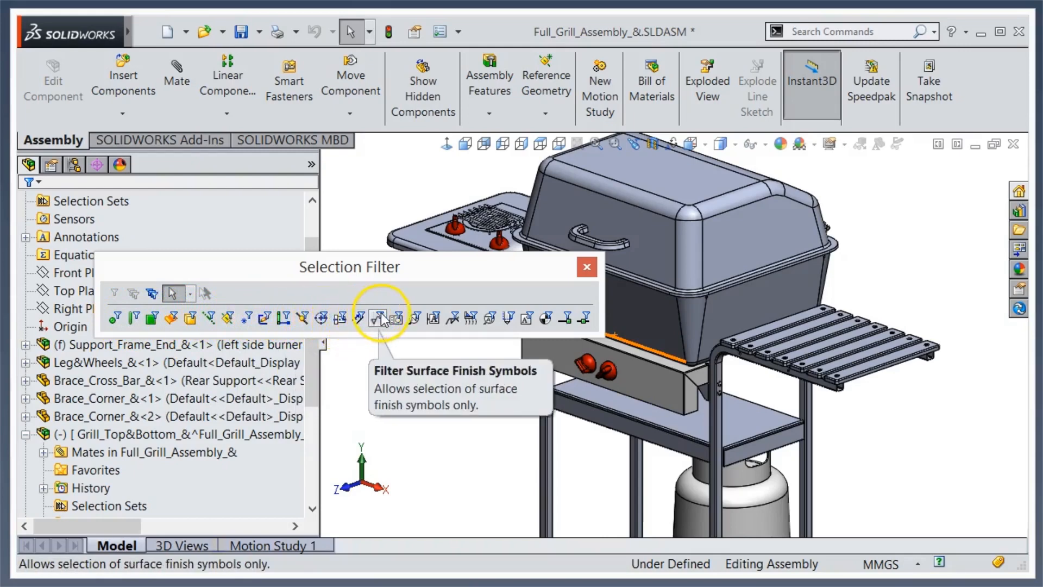
mouse_move(416, 318)
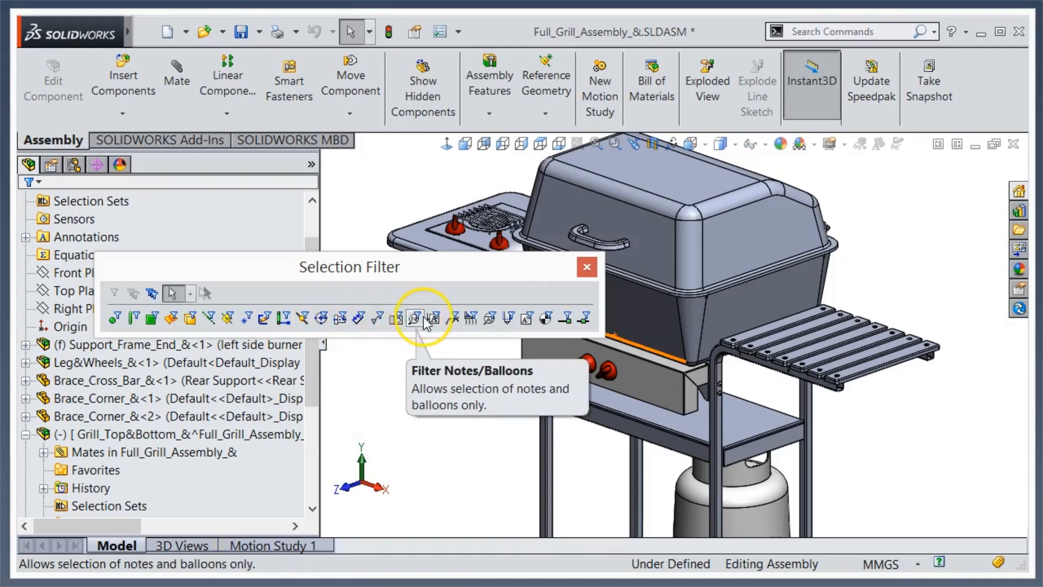
mouse_move(457, 319)
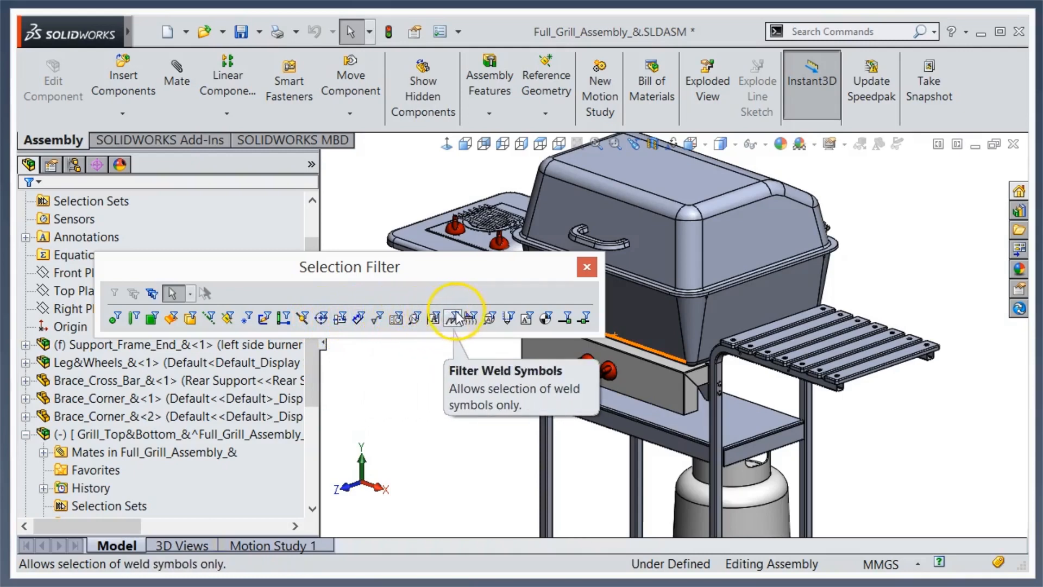
mouse_move(510, 318)
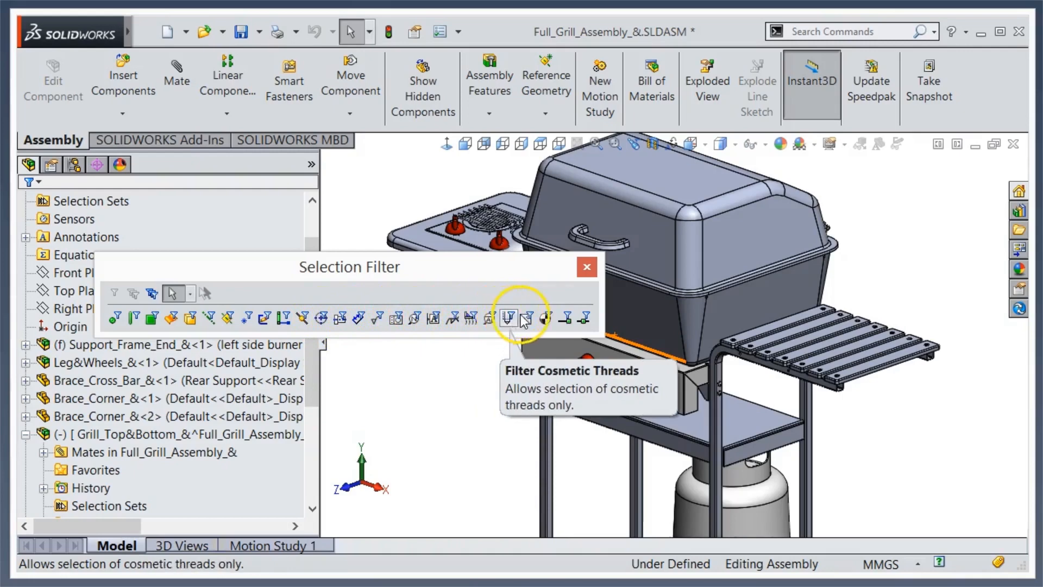
mouse_move(567, 317)
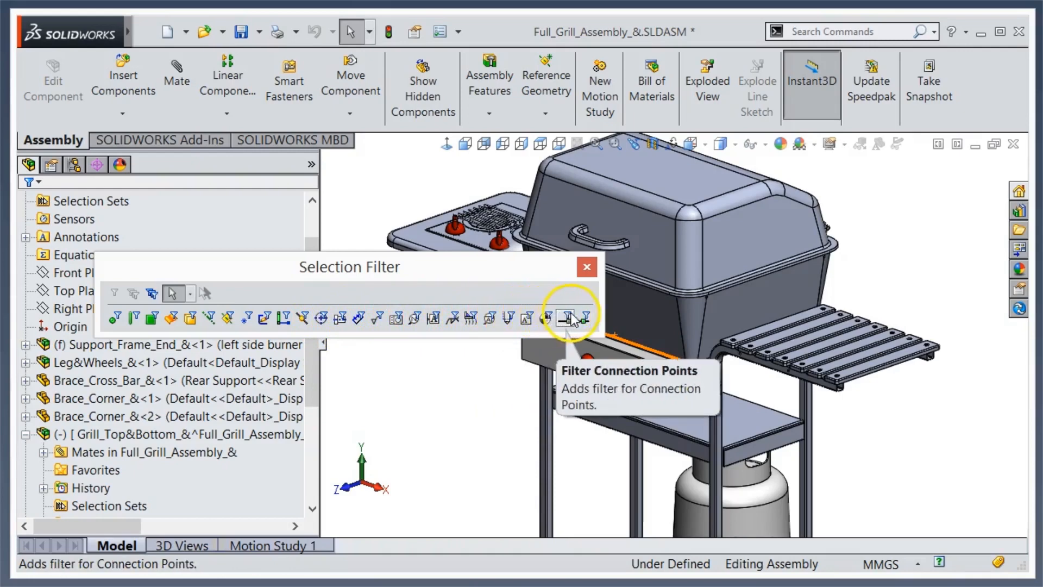
mouse_move(537, 296)
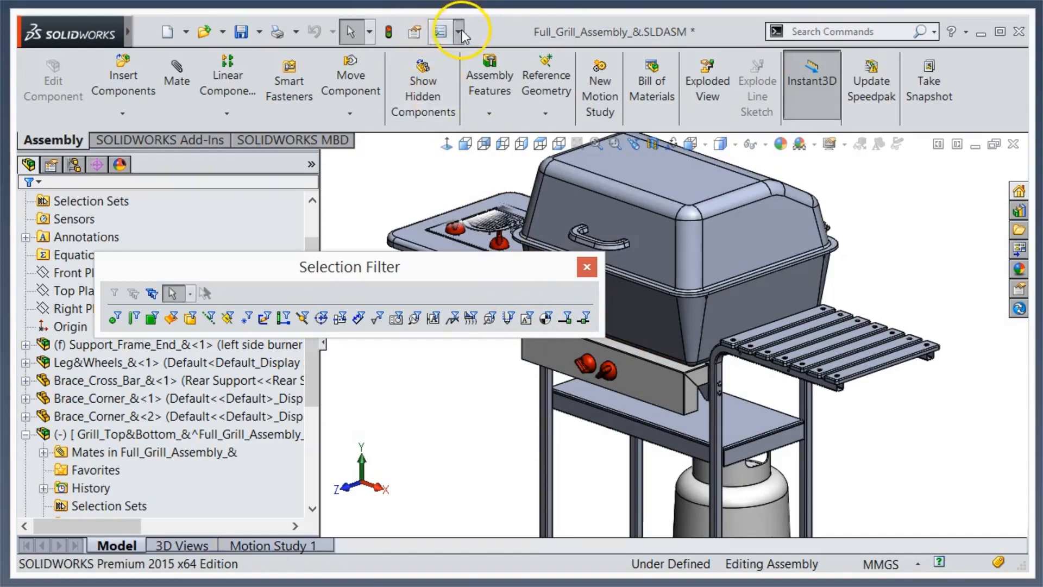
left_click(458, 32)
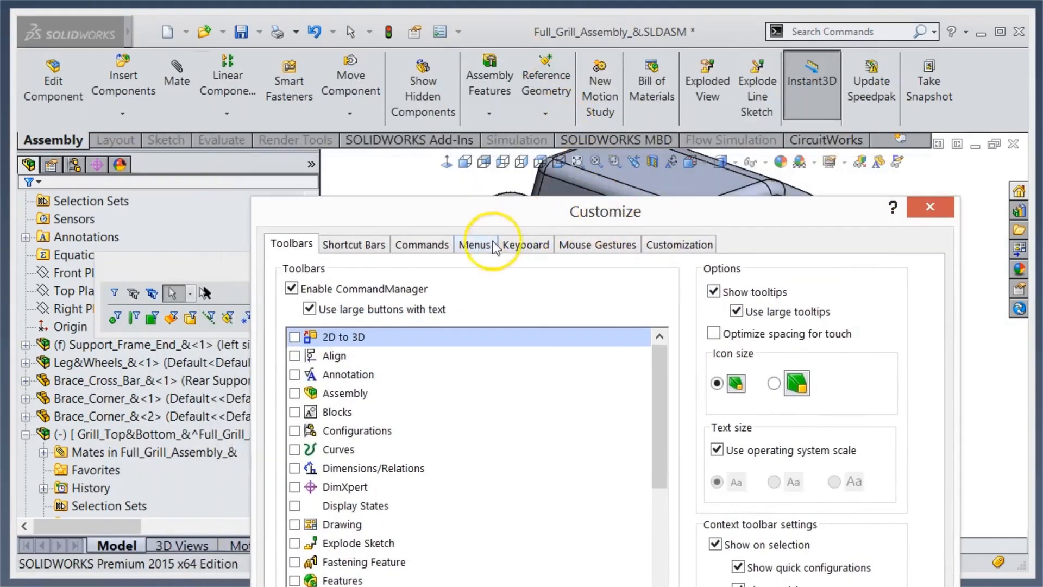
left_click(524, 244)
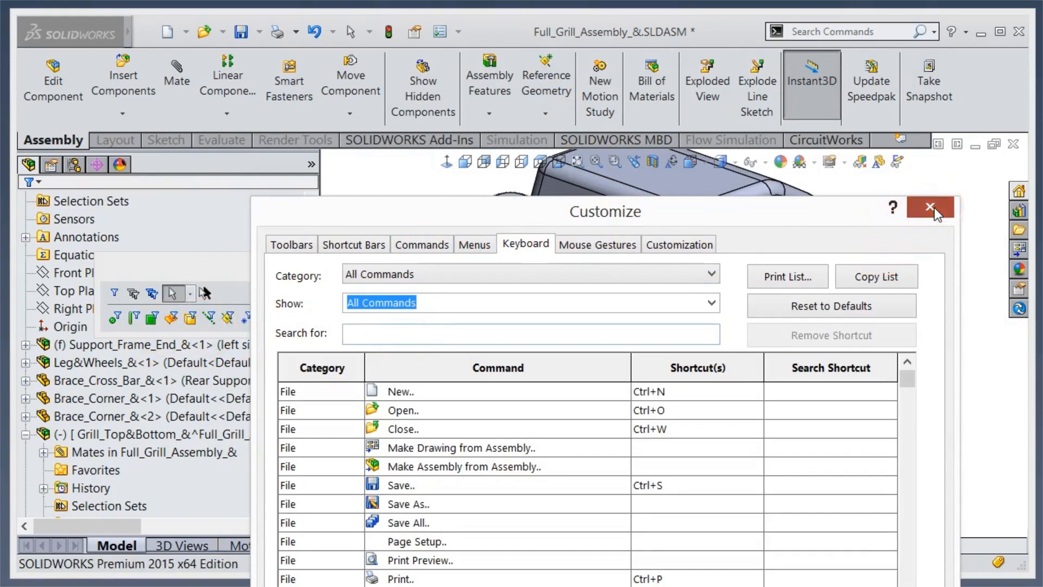
left_click(929, 206)
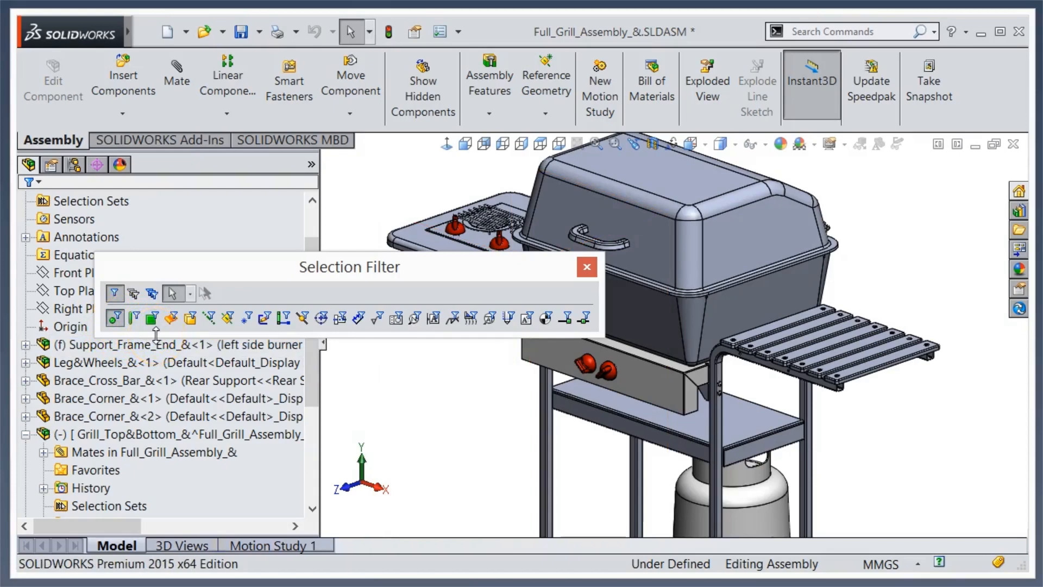
mouse_move(152, 356)
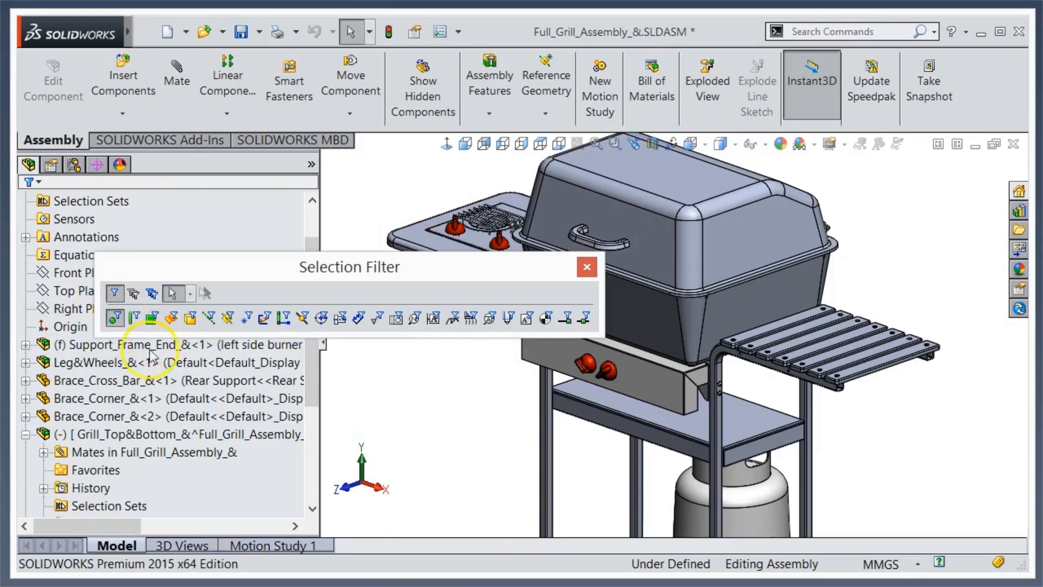